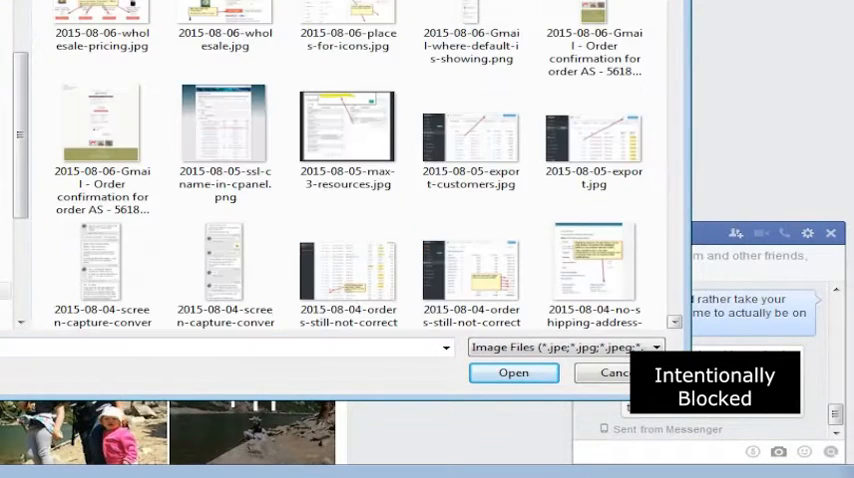
Scroll through the All Files listing of DSC photo files in the Open dialog.
{"action": "scroll", "scroll_direction": "down", "scroll_amount": 3}
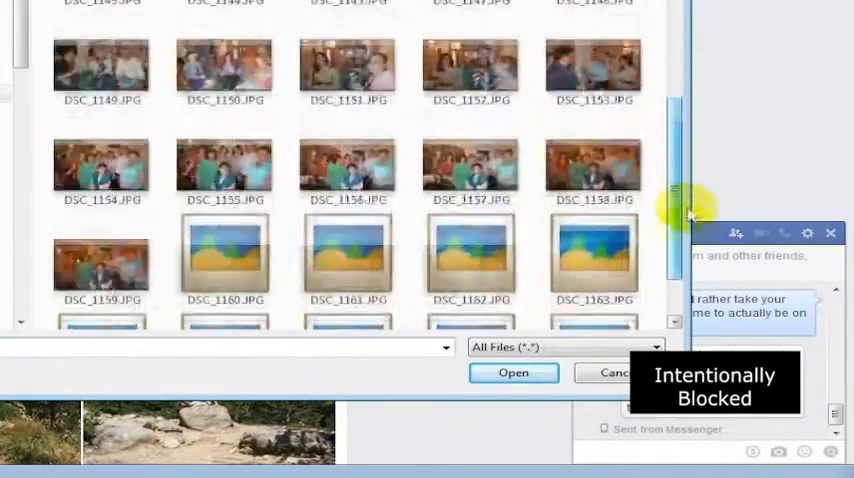
Select the DSCN2107 and DSCN2106 AVI clips, then open the chat's Options menu.
{"action": "scroll", "scroll_direction": "down", "scroll_amount": 3}
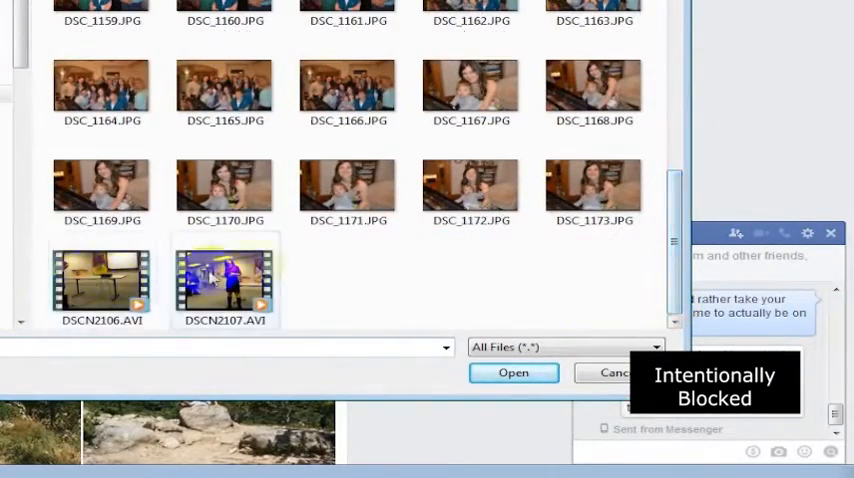
{"action": "left_click", "coordinate": [101, 280]}
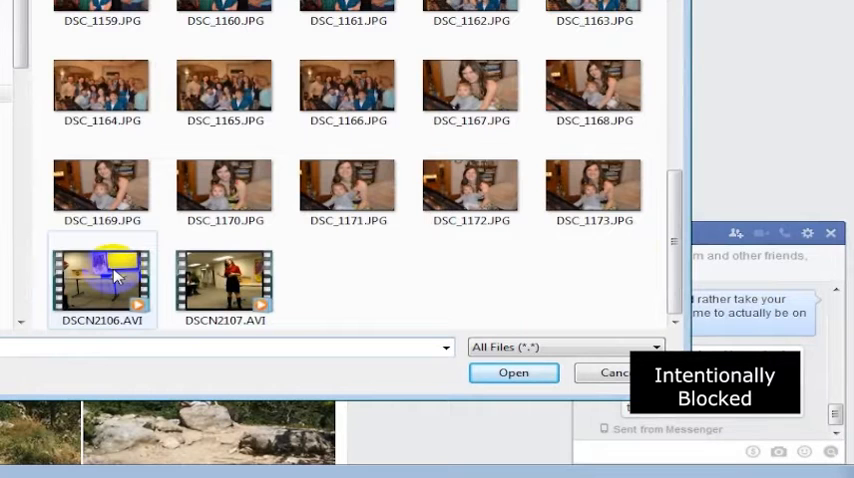
{"action": "left_click", "coordinate": [224, 285]}
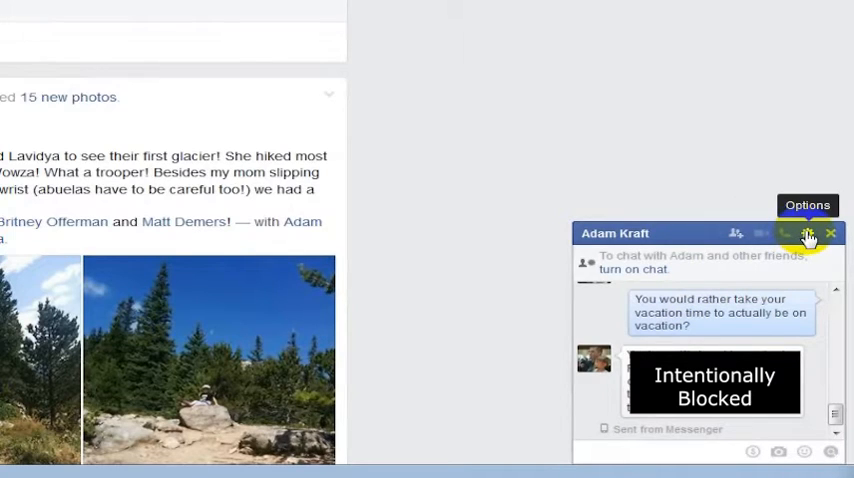
{"action": "left_click", "coordinate": [807, 234]}
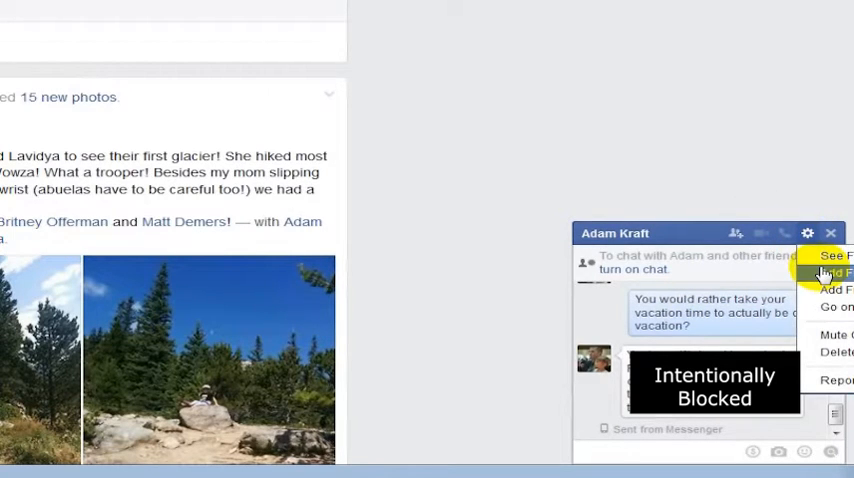